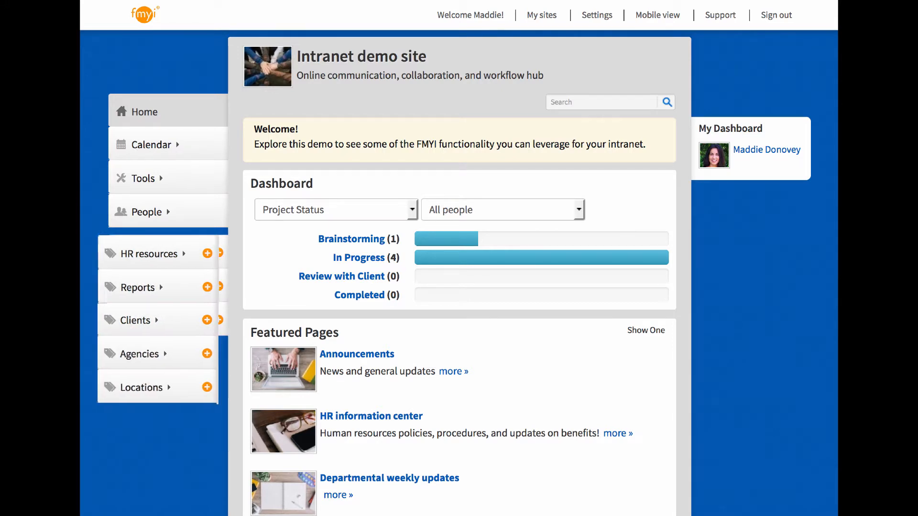
Trim the sidebar workspace categories down to Resources, Projects and Contacts.
left_click(719, 14)
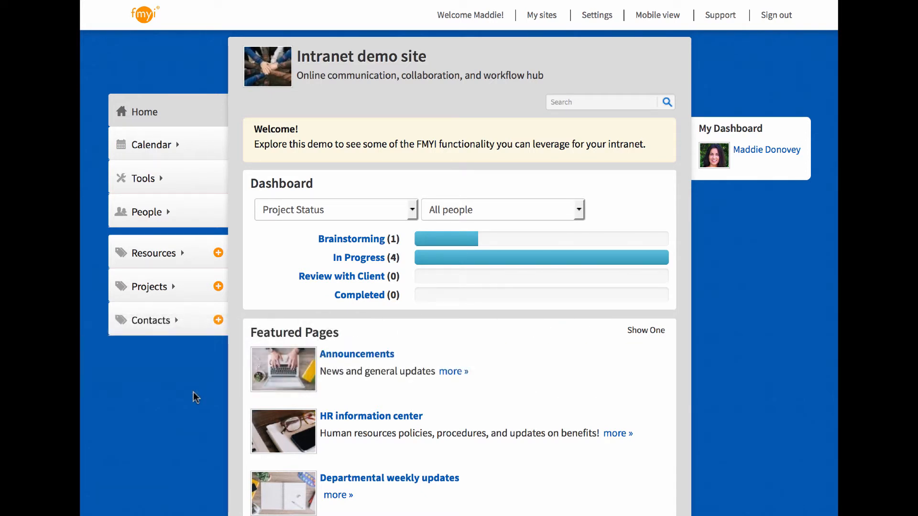
Search the intranet for HR and open the HR information center result.
left_click(601, 102)
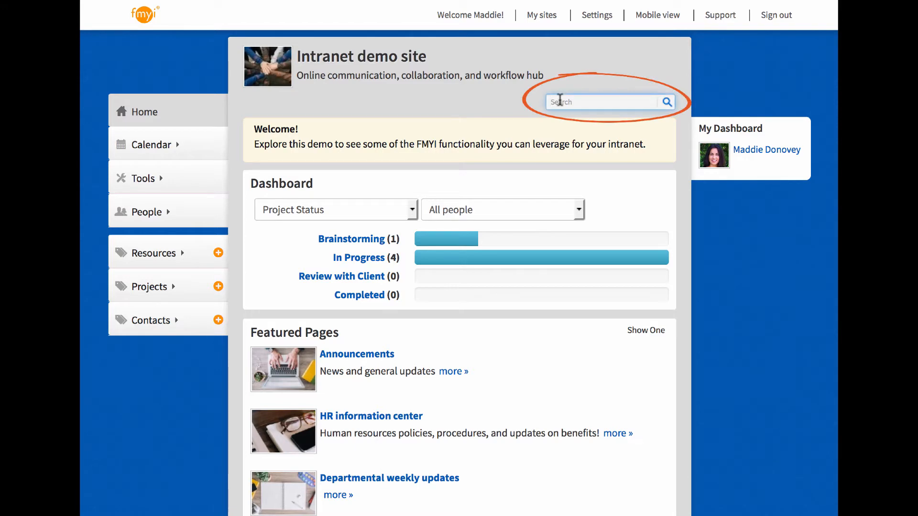
type("HR")
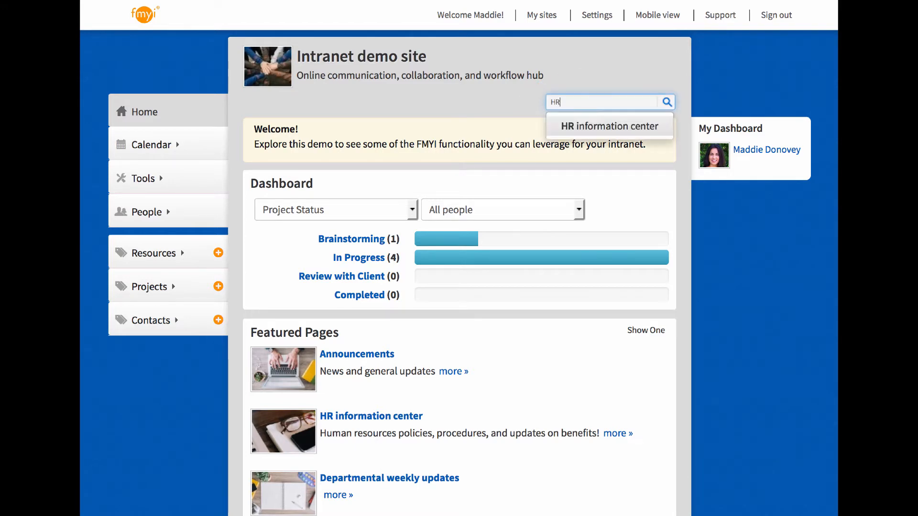
left_click(609, 126)
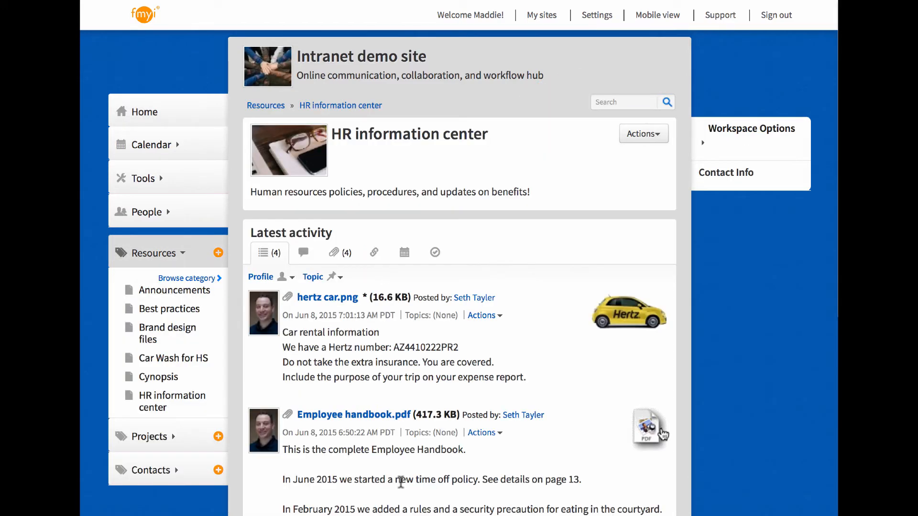
mouse_move(395, 482)
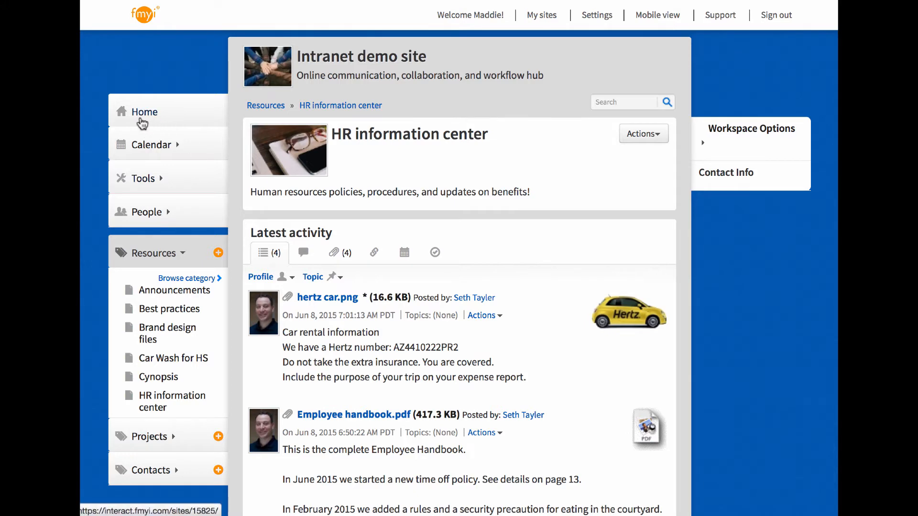
Reply Getting more done in less time to the Marketing efficiency question under Latest activity on Home.
left_click(145, 112)
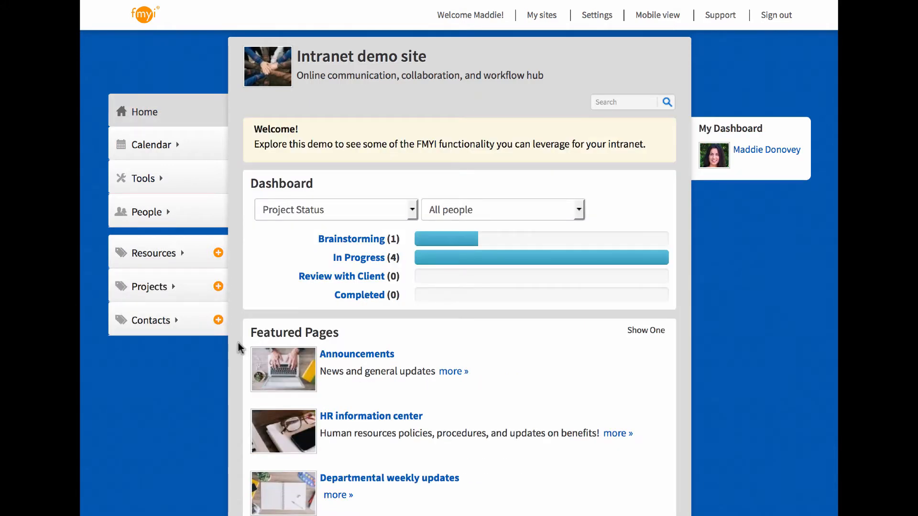
scroll("down", 3)
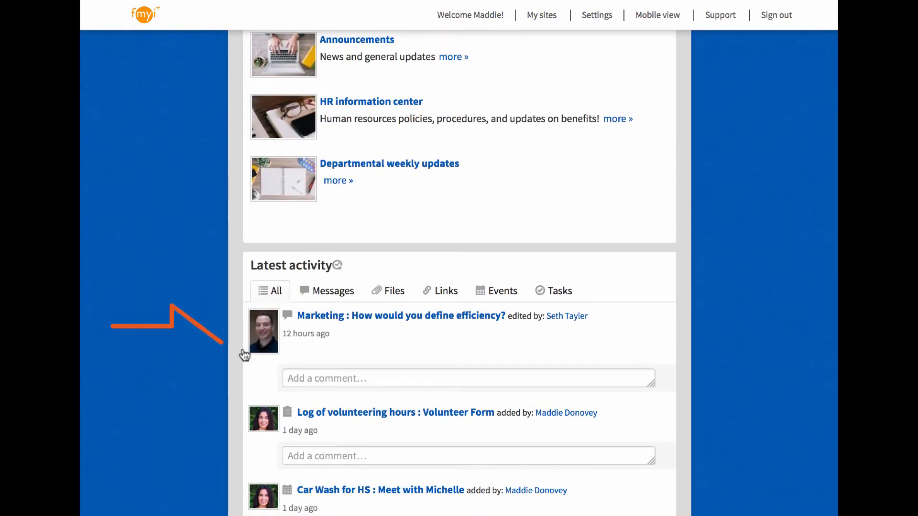
left_click(467, 378)
type("Getting more done in less time")
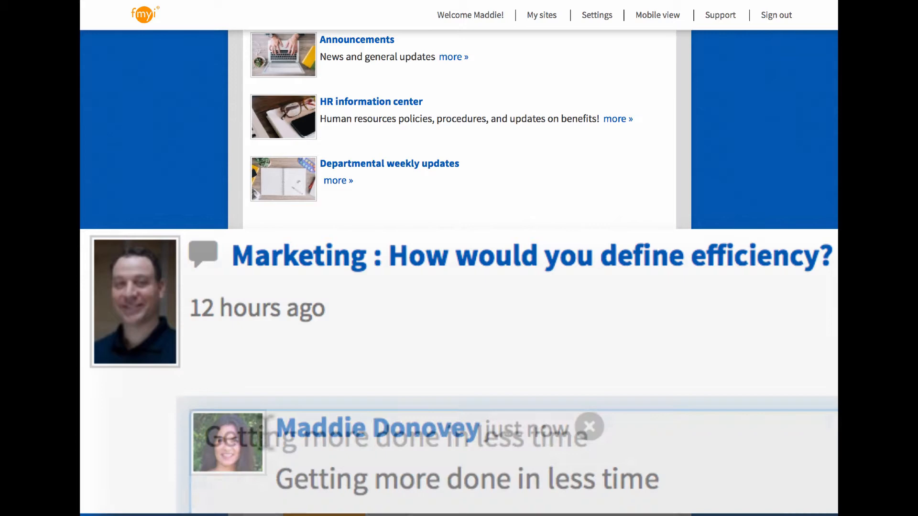
scroll("up", 3)
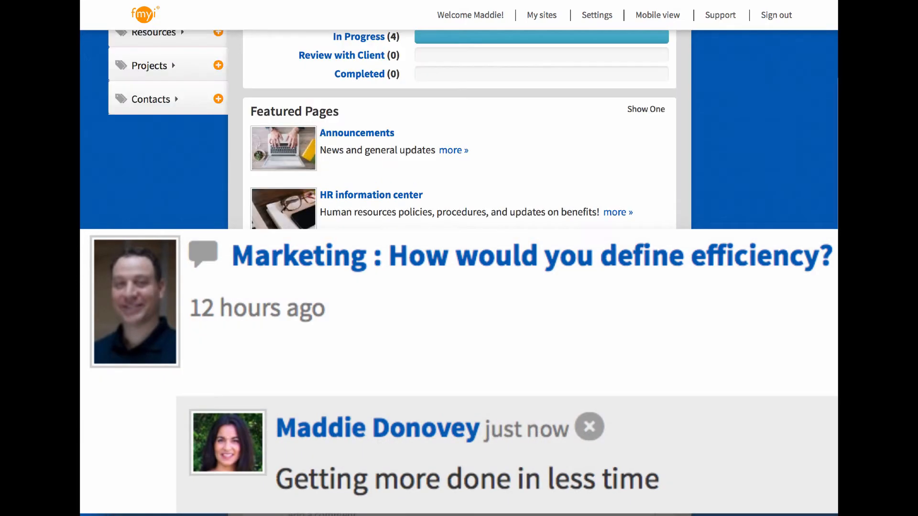
scroll("up", 3)
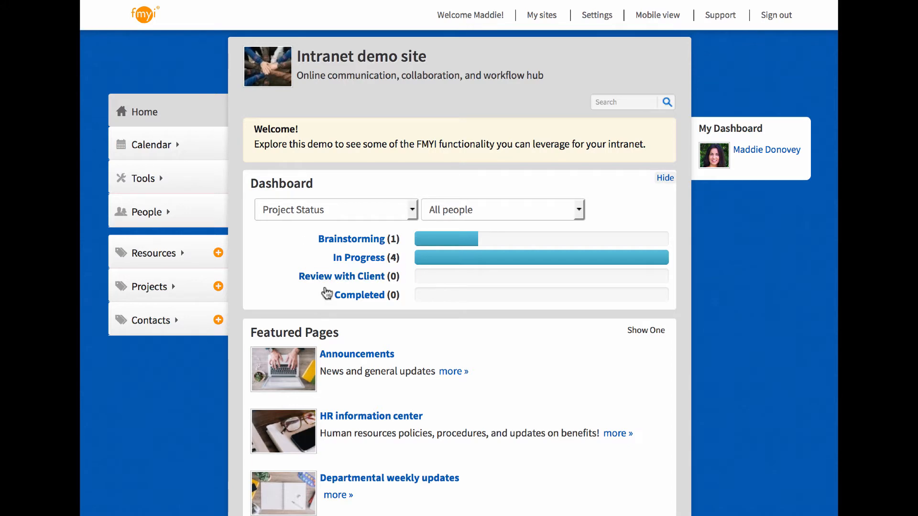
Post Annual report.docx with the note Added infographics to the In Progress Fundraiser project.
left_click(359, 258)
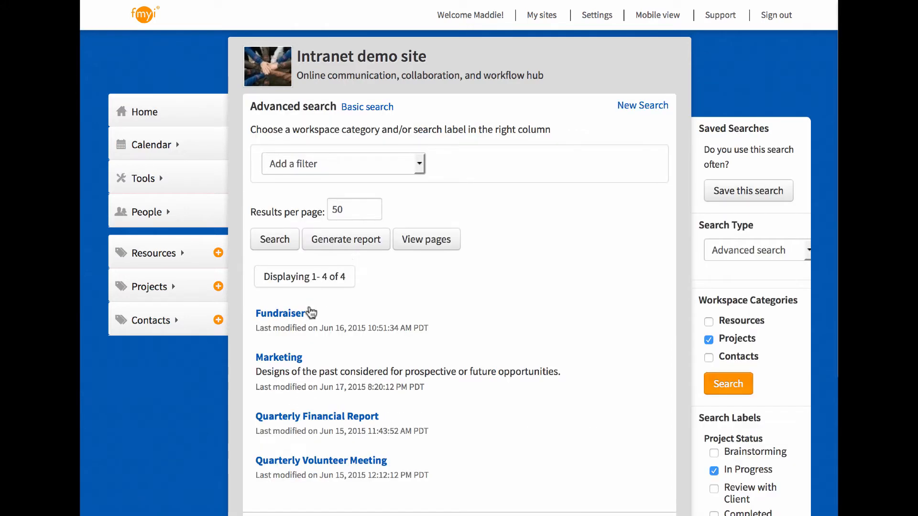
left_click(281, 313)
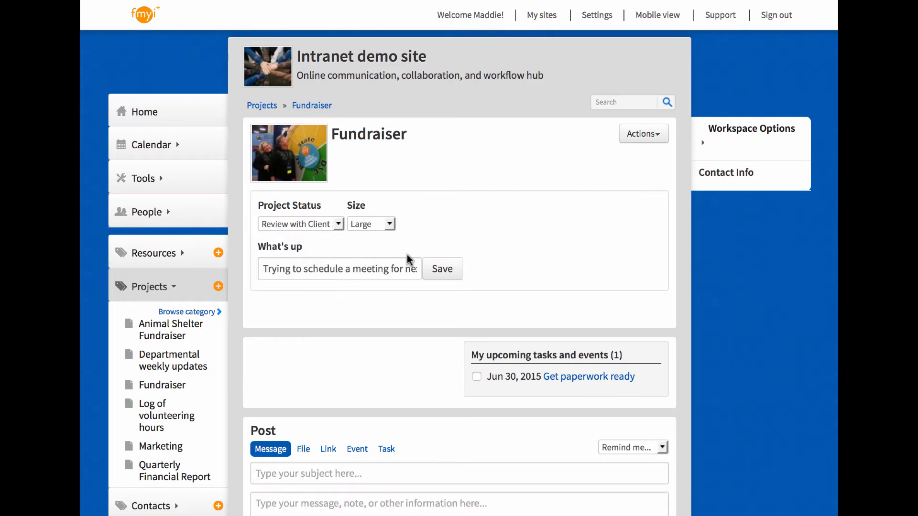
left_click(303, 449)
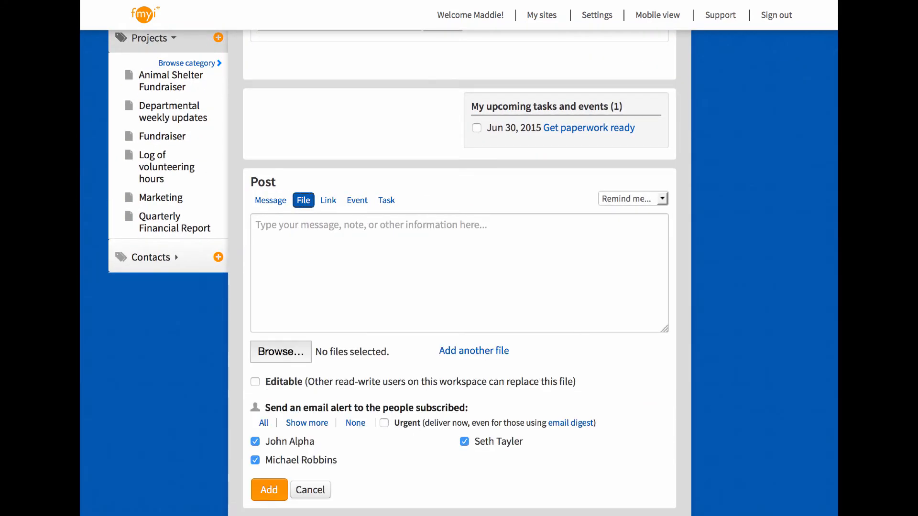
left_click(280, 351)
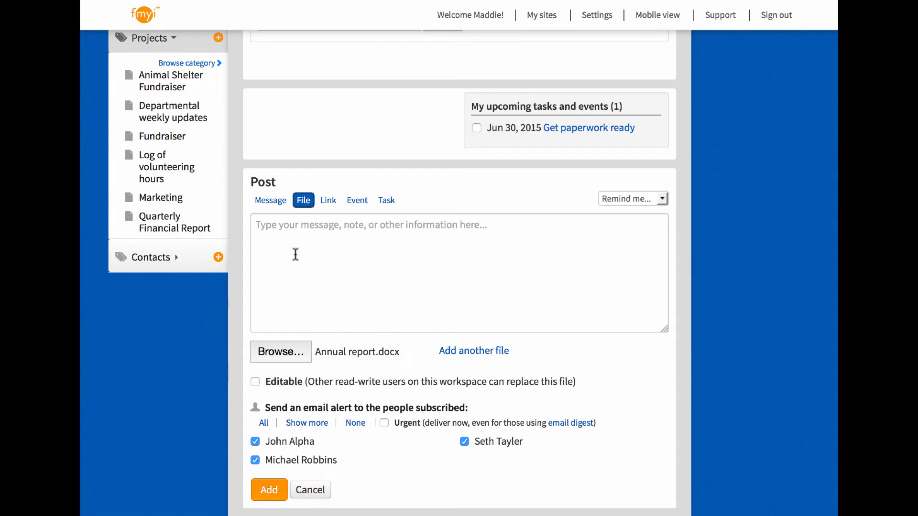
type("Added infographics")
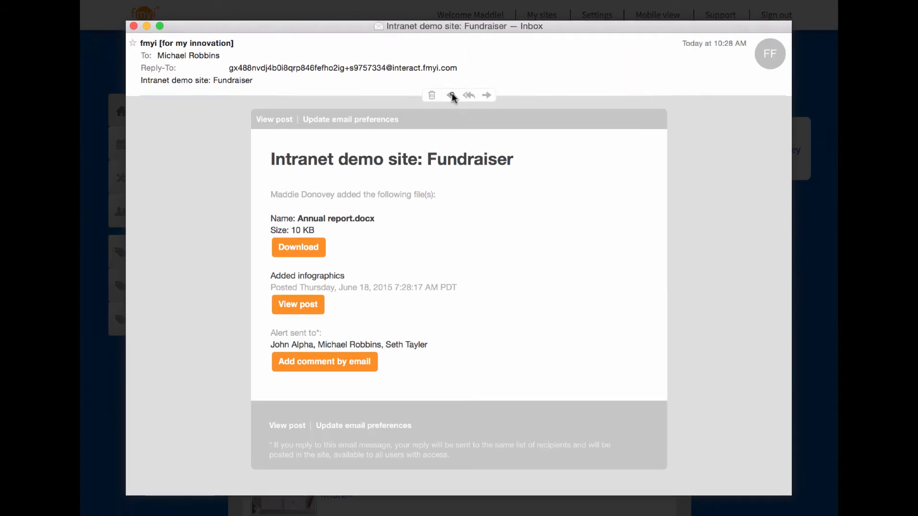
Close the Fundraiser file alert email to reveal the All Email frequency settings.
left_click(453, 94)
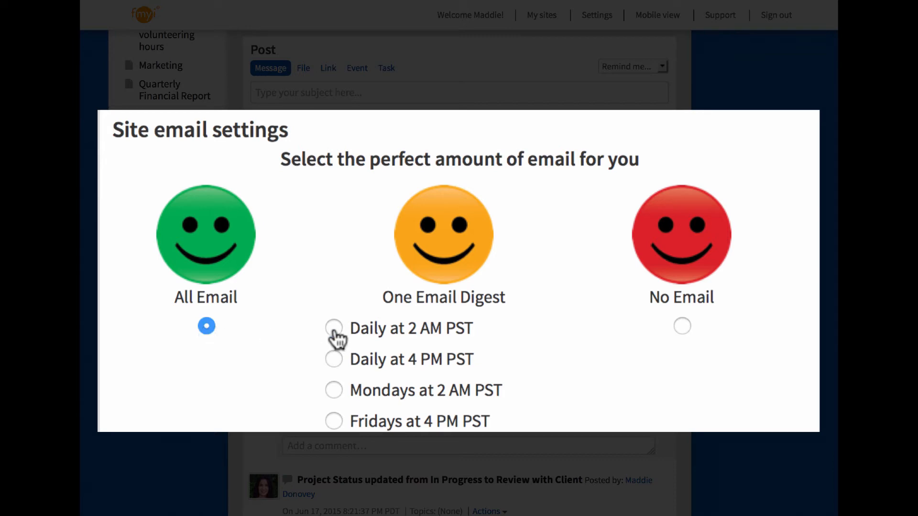
Add a June 19 review event and a Client response task due June 18 to Fundraiser.
left_click(334, 328)
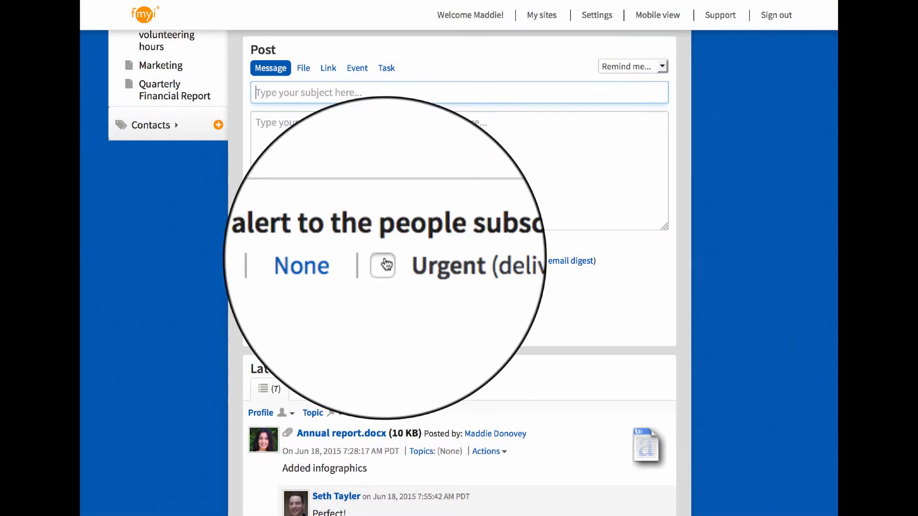
left_click(356, 68)
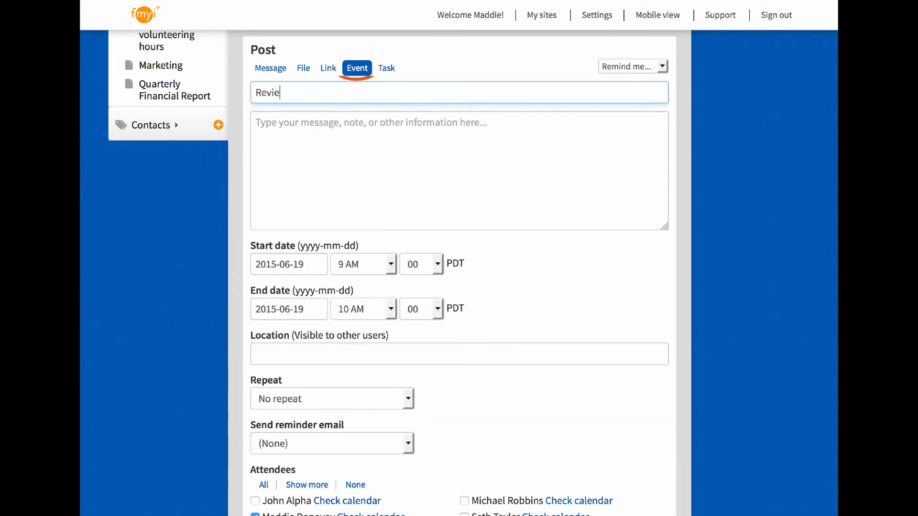
scroll("down", 3)
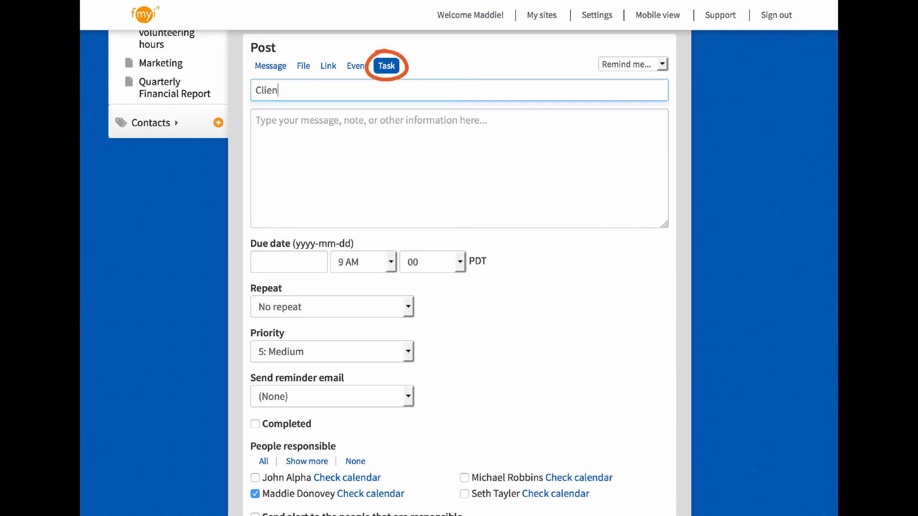
left_click(288, 262)
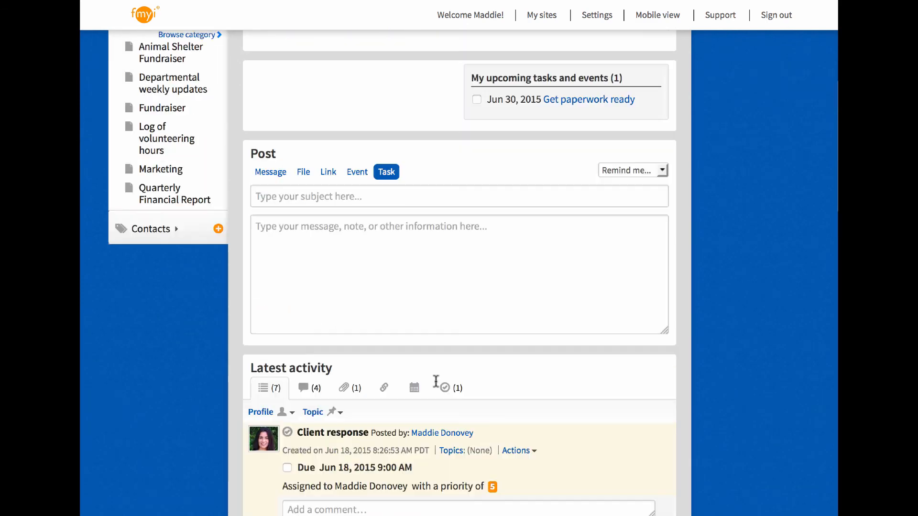
scroll("up", 3)
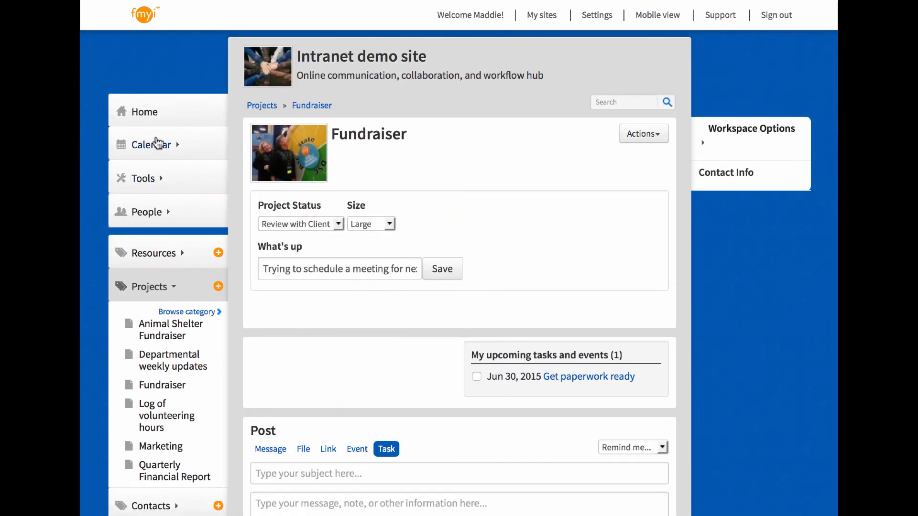
View My calendar for June 2015 with the new event and task, then return Home.
left_click(150, 145)
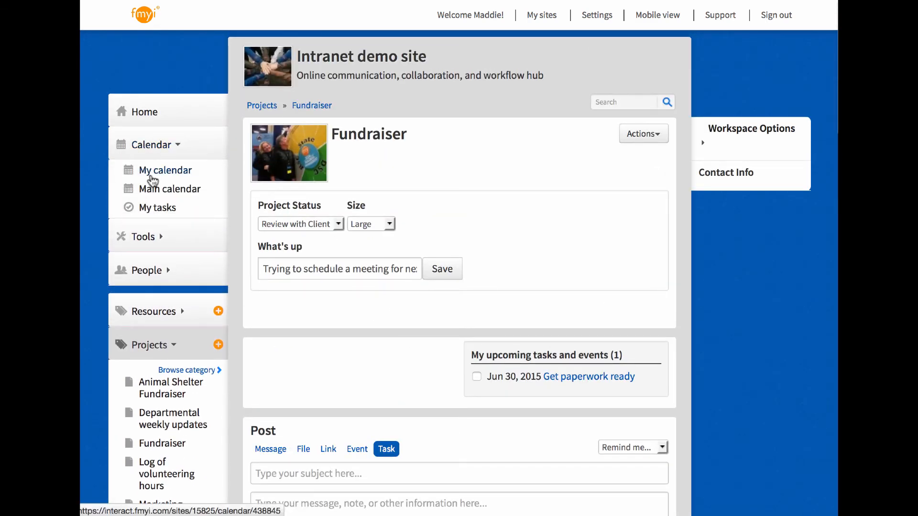
left_click(166, 171)
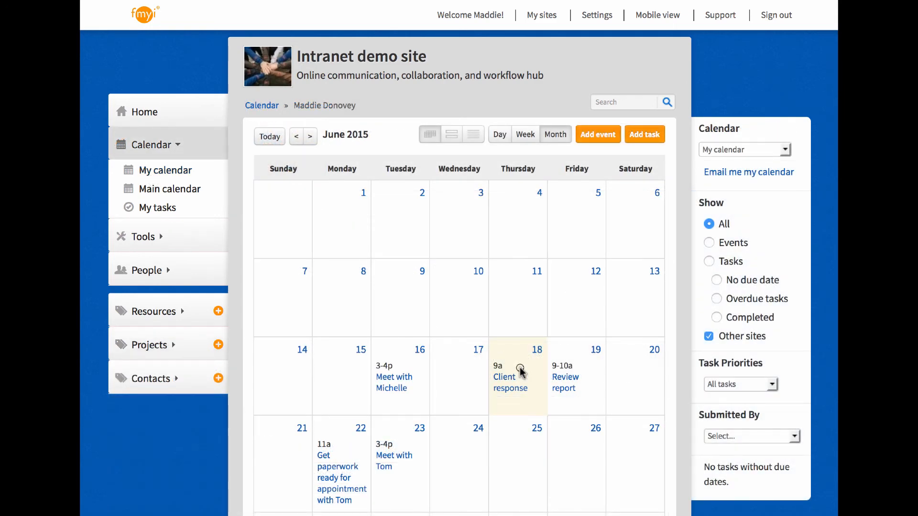
left_click(144, 111)
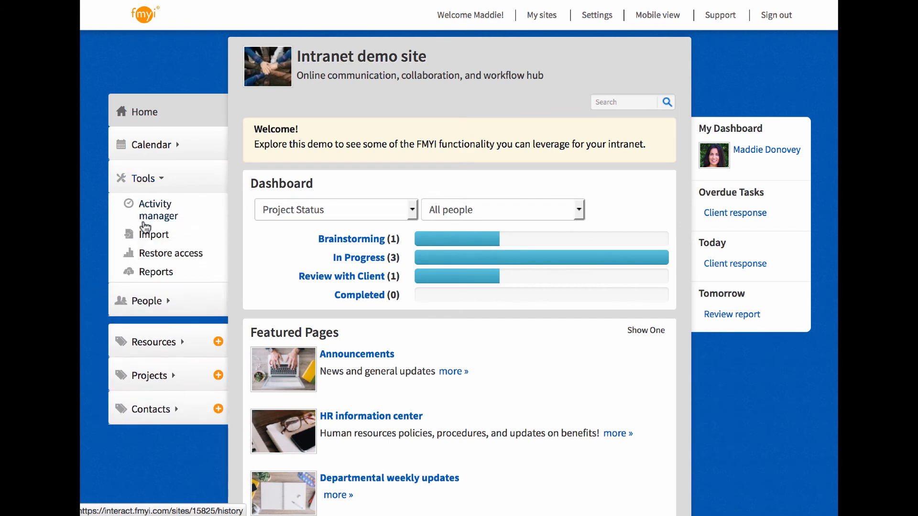
Review Tools > Import, then open Departmental weekly updates and its Weekly update report.xls.
left_click(154, 234)
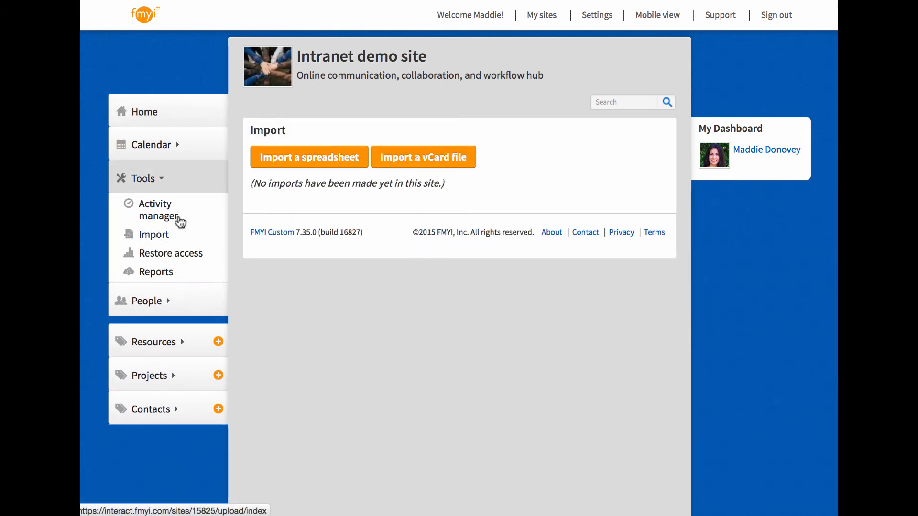
left_click(309, 156)
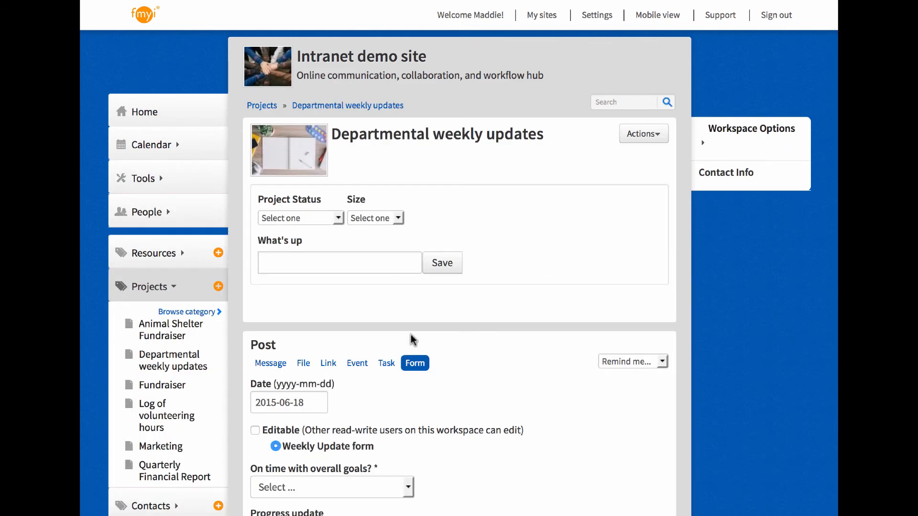
scroll("down", 3)
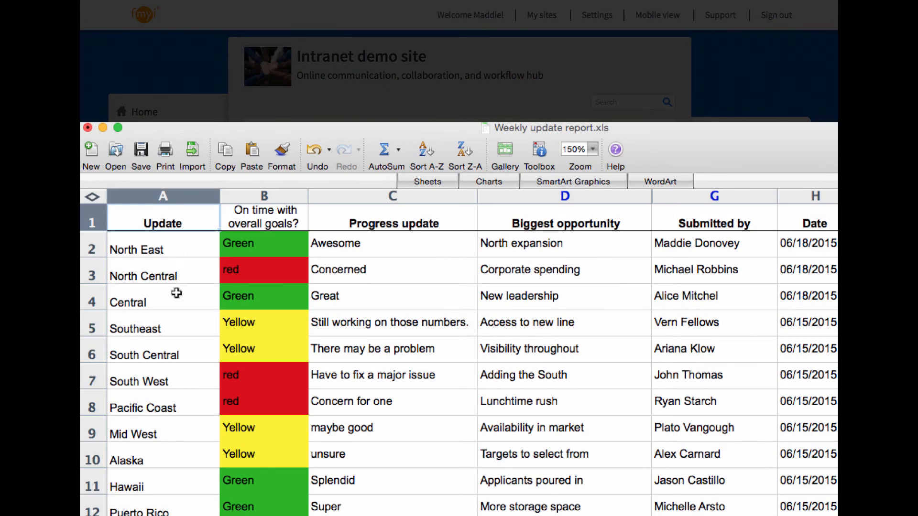
mouse_move(163, 427)
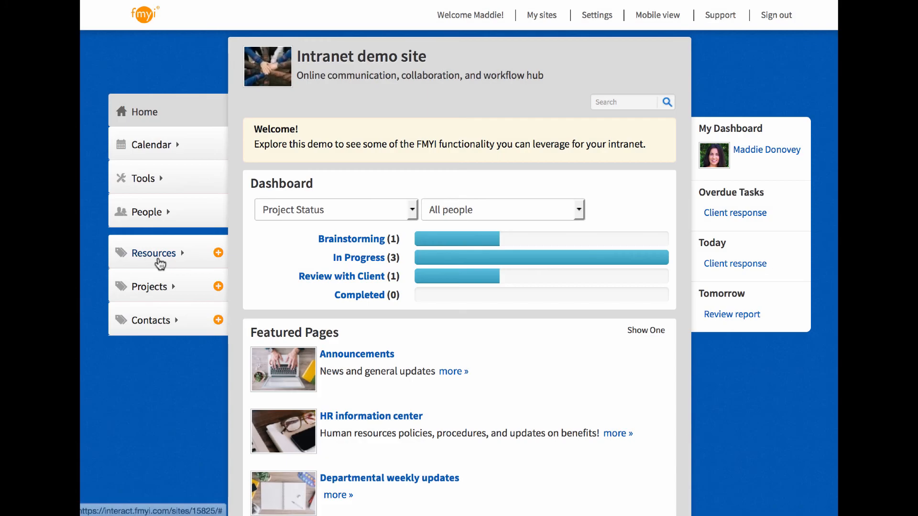
Expand Resources and open the fmyi.com Solutions page listing intranet, project management and CRM use cases.
left_click(154, 252)
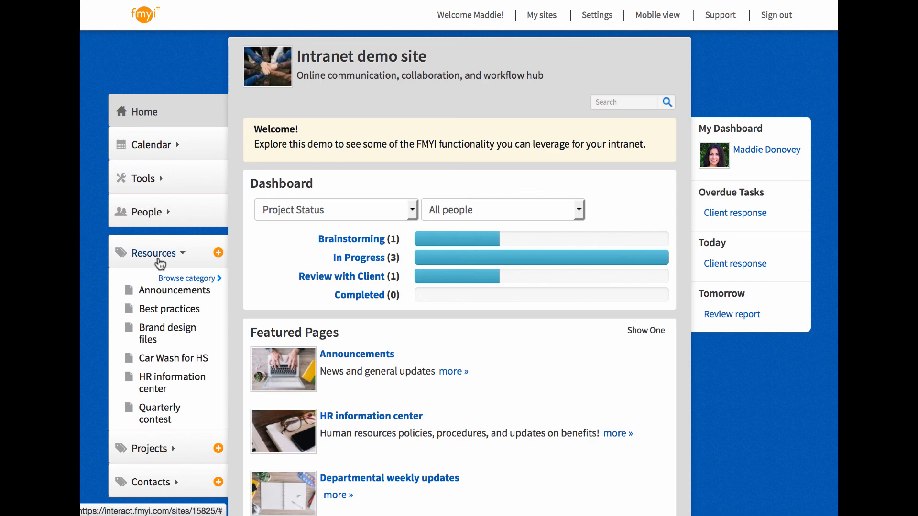
left_click(154, 253)
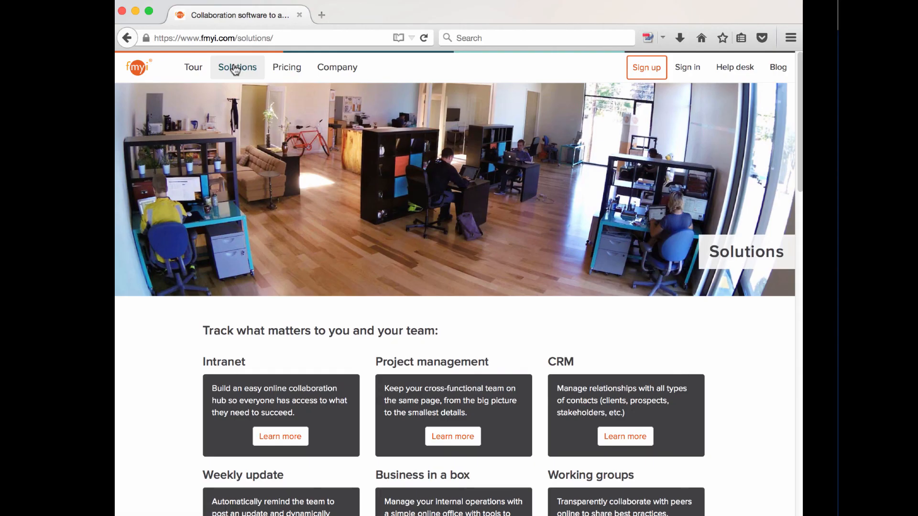
scroll("down", 3)
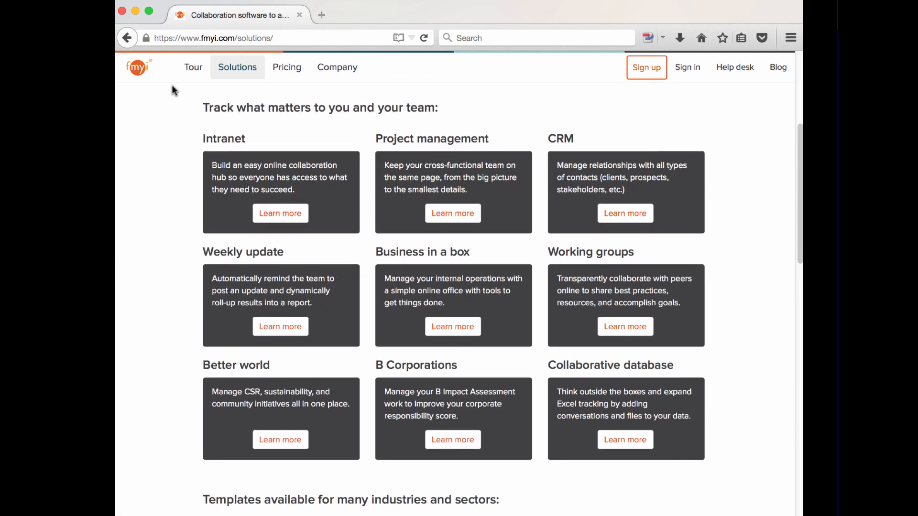